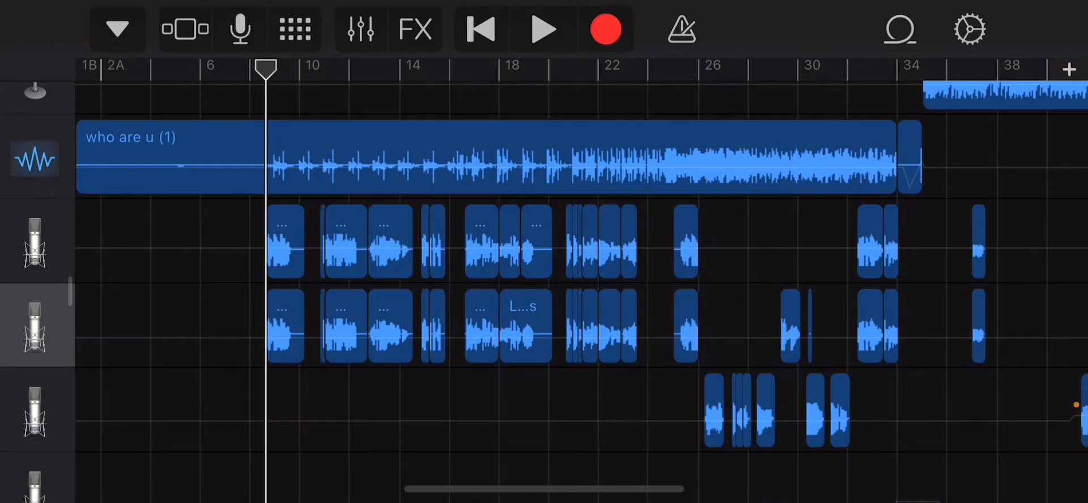
# Play and stop the song, then show Plug-ins & EQ for the first Lead Vocals track.
pyautogui.click(545, 29)
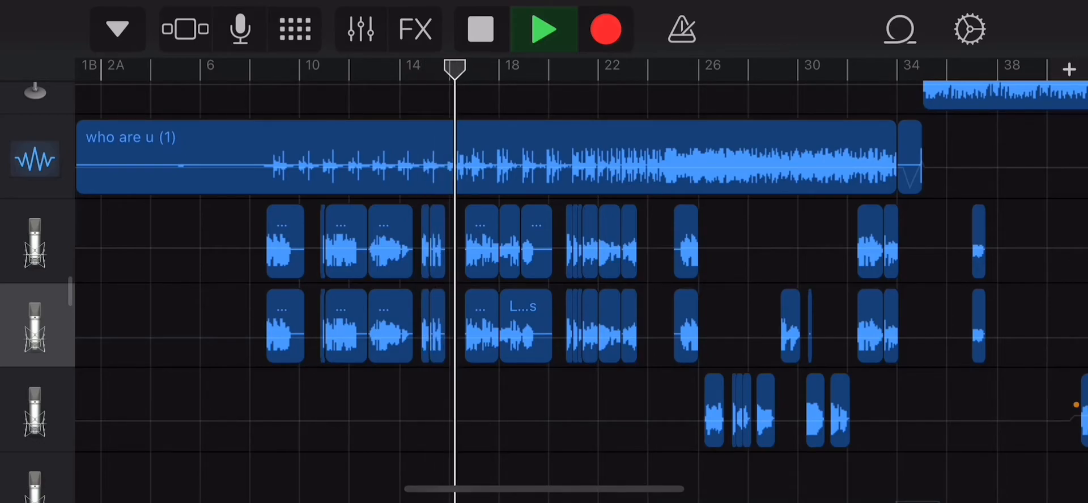
pyautogui.click(544, 29)
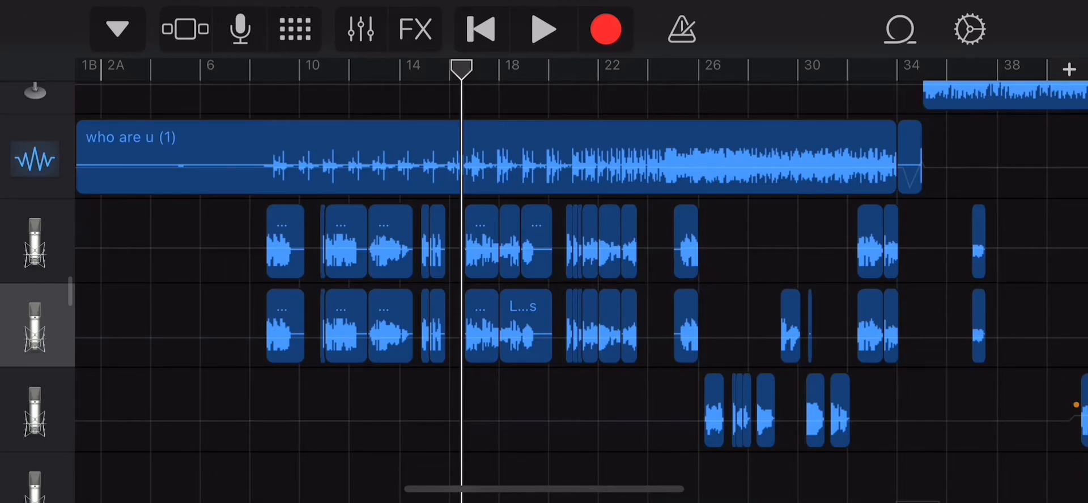
pyautogui.click(34, 249)
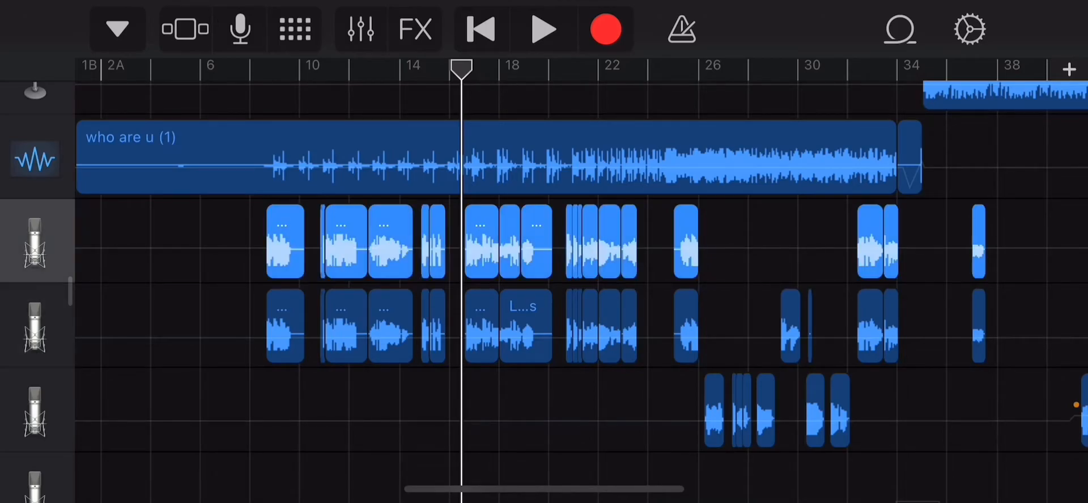
pyautogui.click(361, 28)
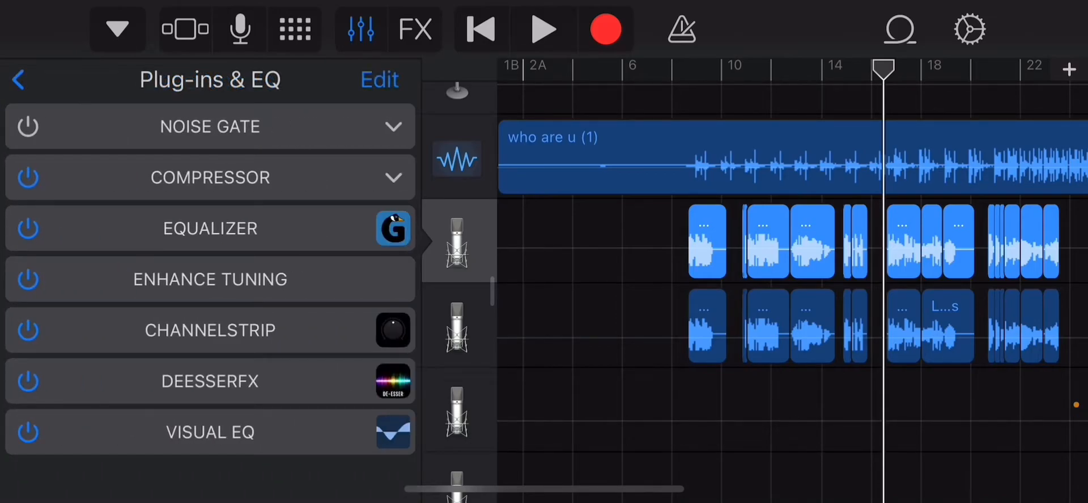
# Open the ChannelStrip entry in the lead vocal's Plug-ins & EQ list.
pyautogui.click(210, 330)
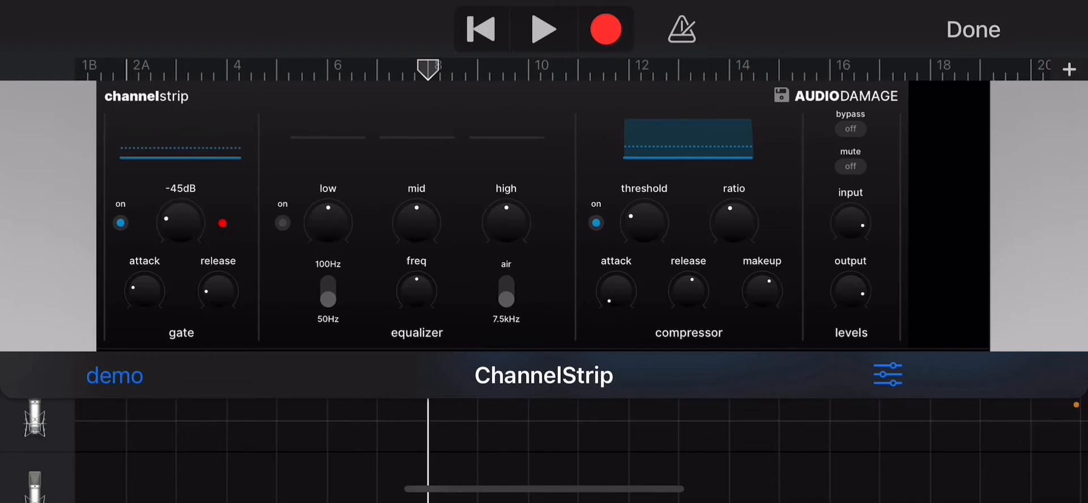
# Sweep the ChannelStrip gate threshold through -39, -44 and -60 dB.
pyautogui.moveTo(180, 222); pyautogui.dragTo(188, 212)
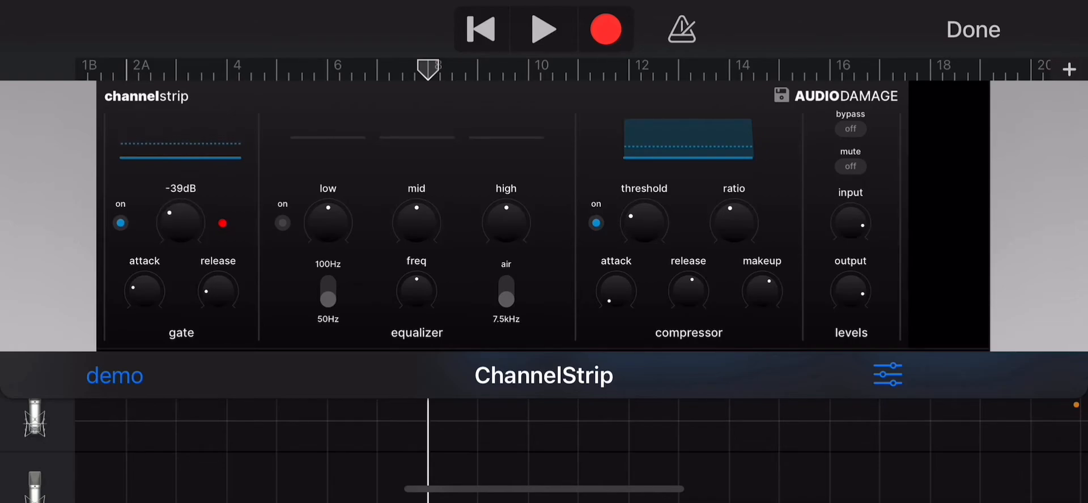
pyautogui.moveTo(180, 222); pyautogui.dragTo(179, 236)
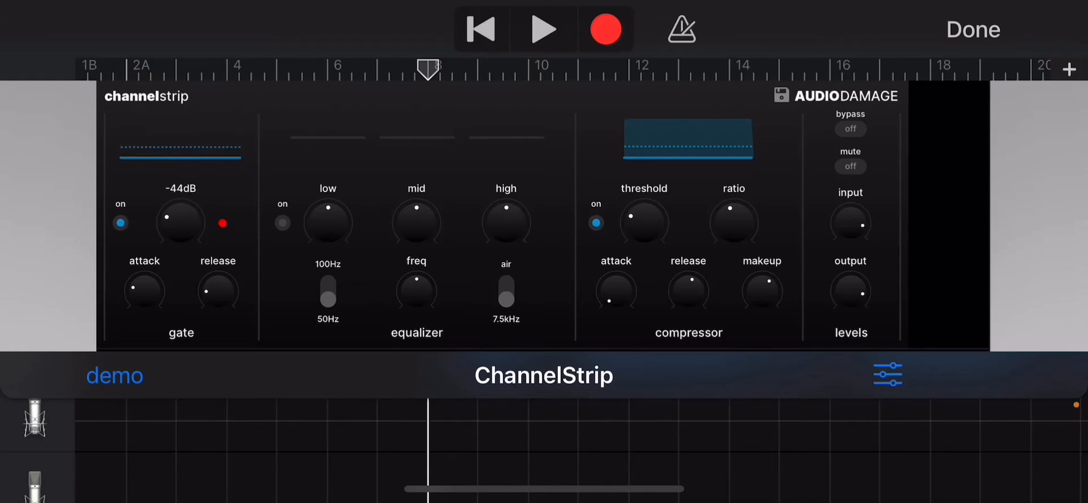
pyautogui.moveTo(179, 223); pyautogui.dragTo(179, 201)
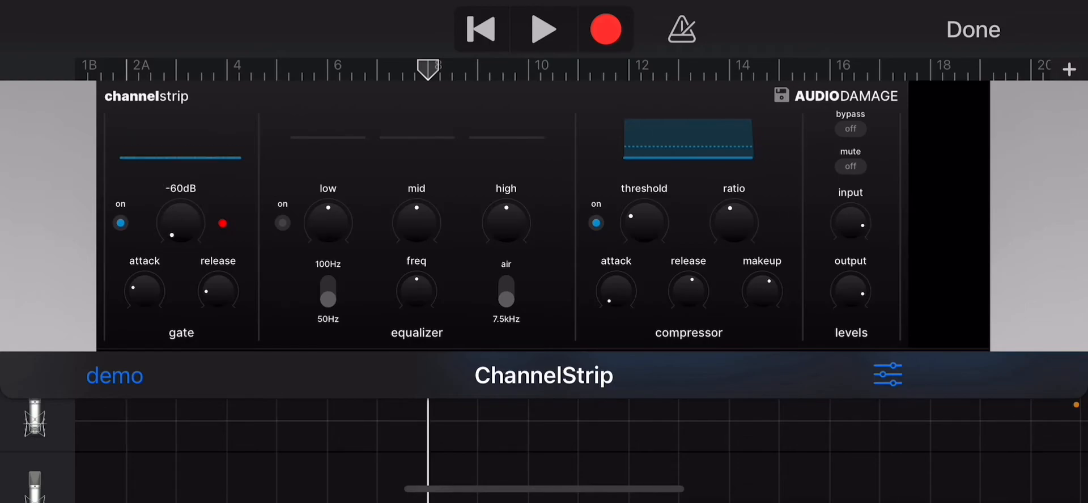
pyautogui.moveTo(180, 222); pyautogui.dragTo(187, 215)
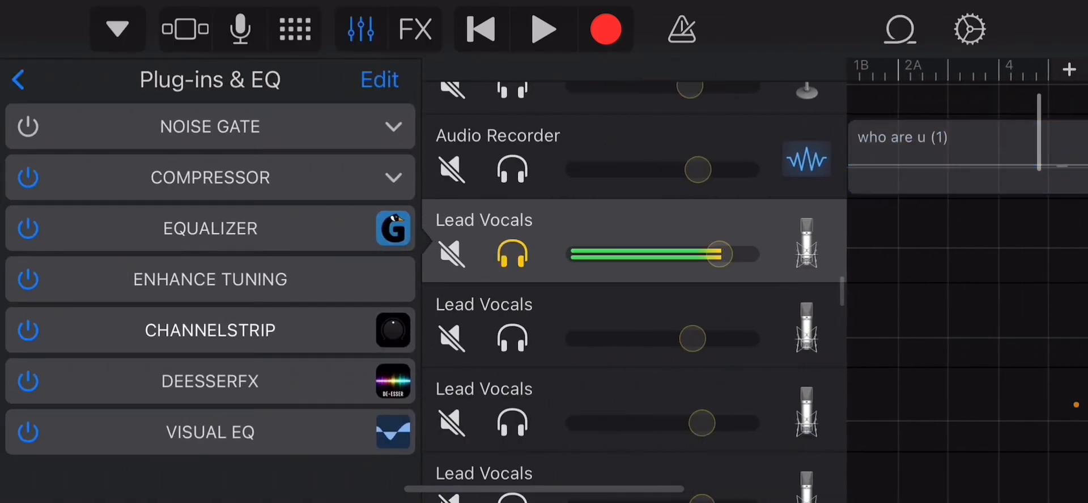
# Move the playhead back to bar 10 and reopen ChannelStrip on the lead vocal.
pyautogui.click(543, 30)
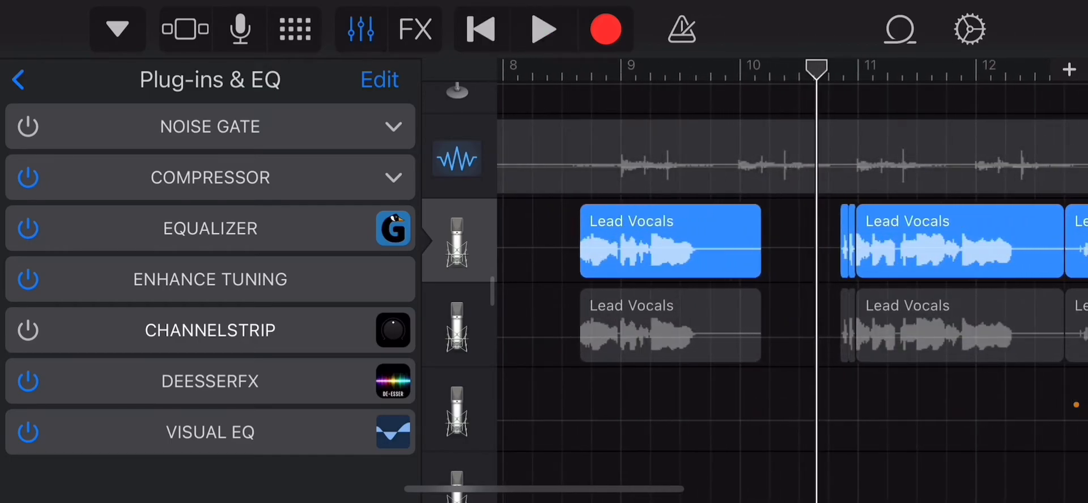
pyautogui.click(541, 29)
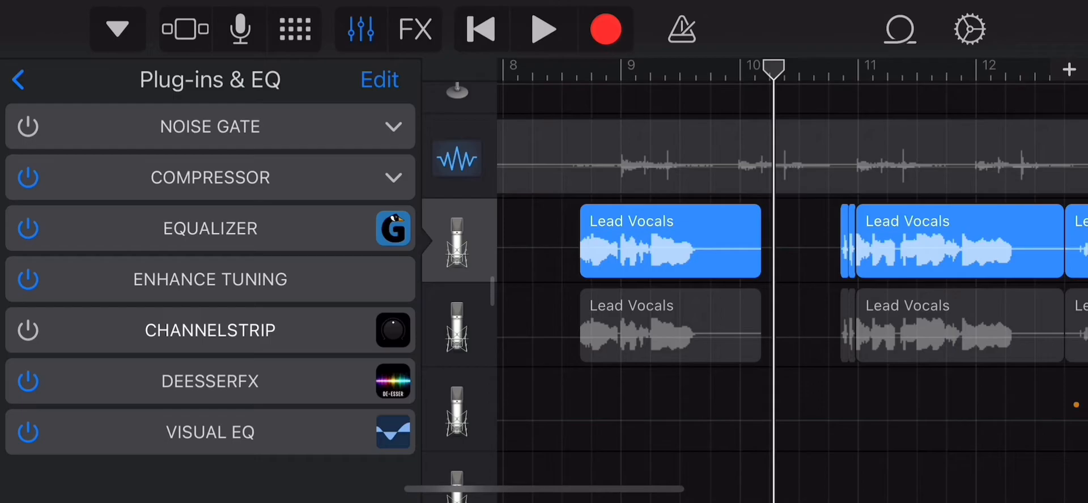
pyautogui.click(210, 330)
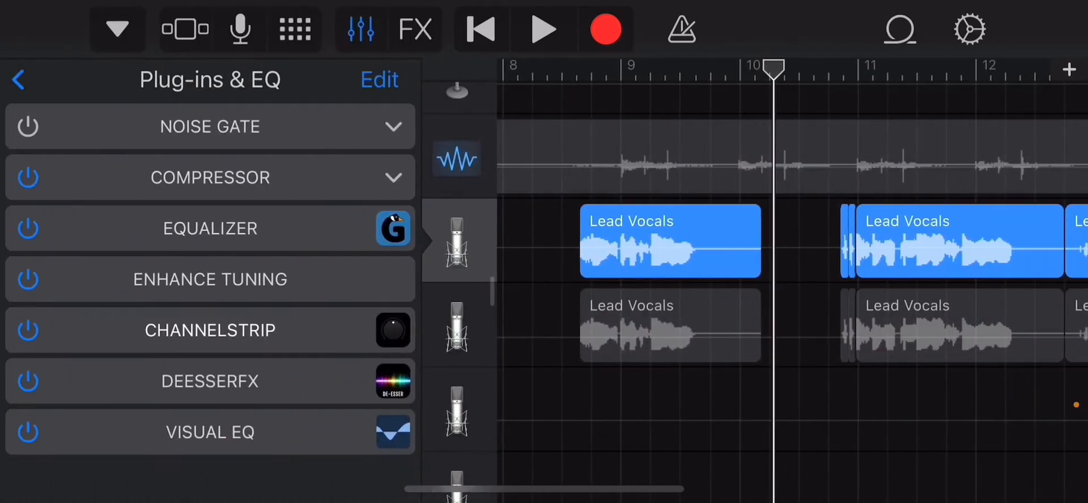
pyautogui.click(544, 29)
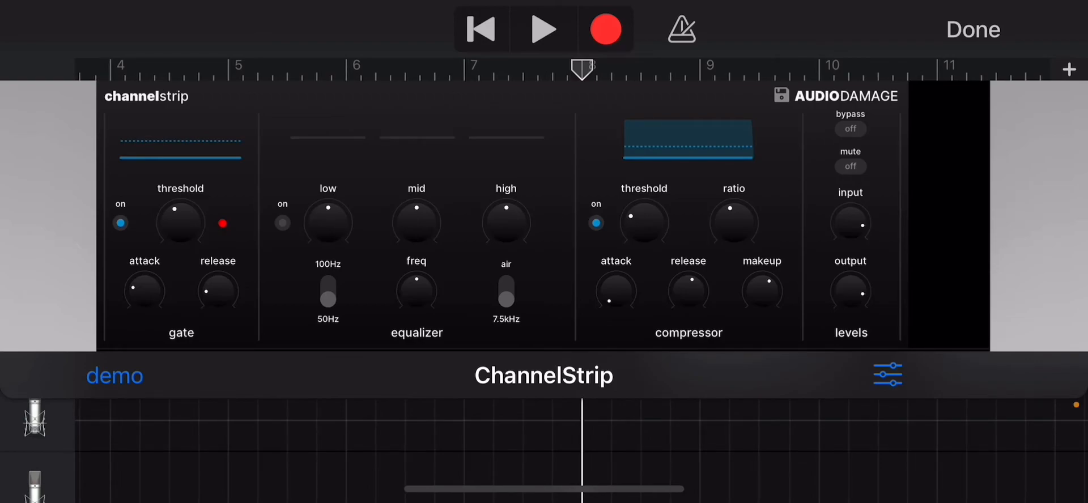
# Turn the gate Threshold knob up and lengthen the gate Attack.
pyautogui.click(543, 28)
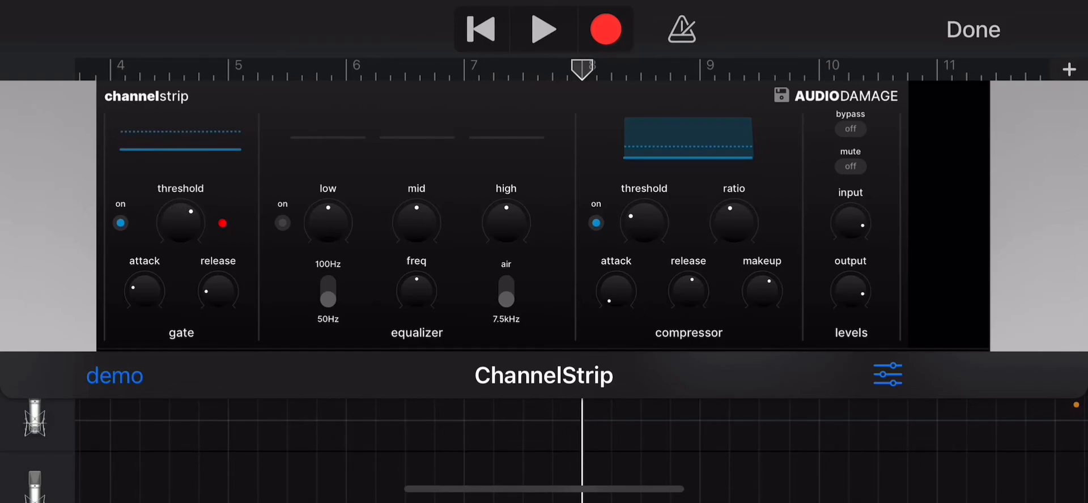
pyautogui.click(543, 27)
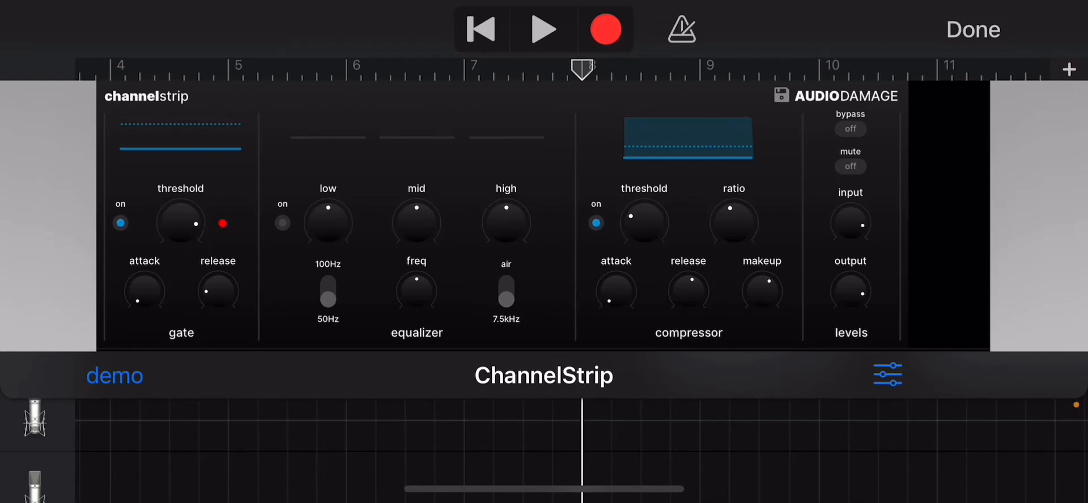
pyautogui.click(543, 29)
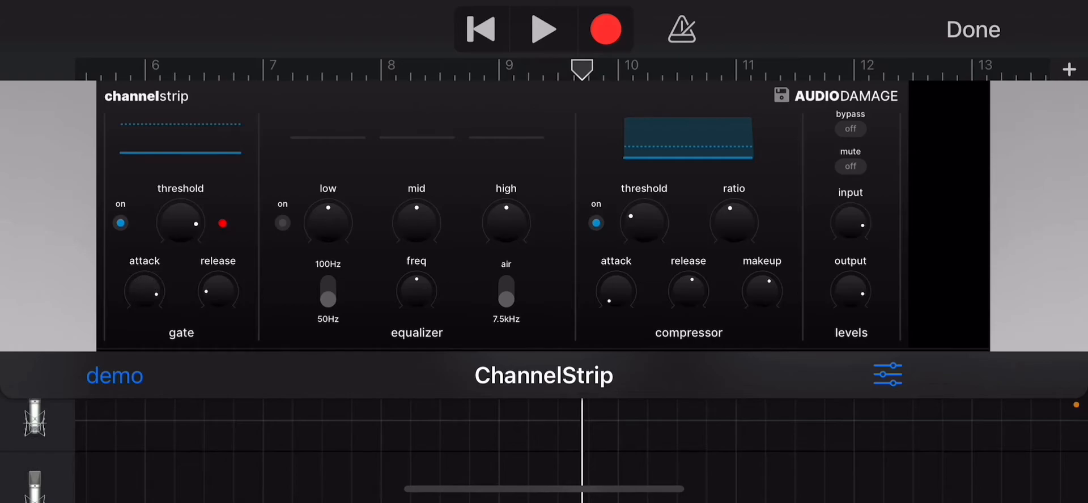
pyautogui.click(544, 28)
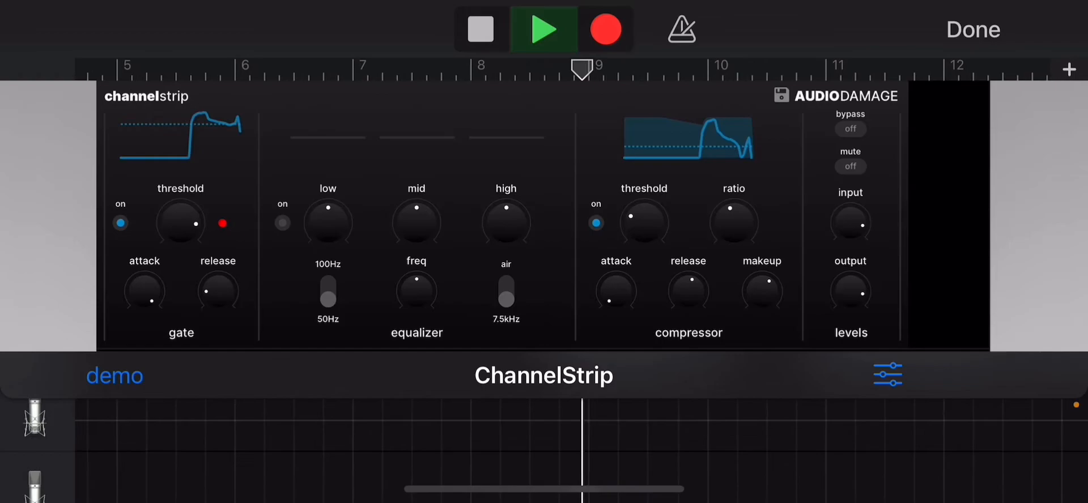
pyautogui.click(481, 28)
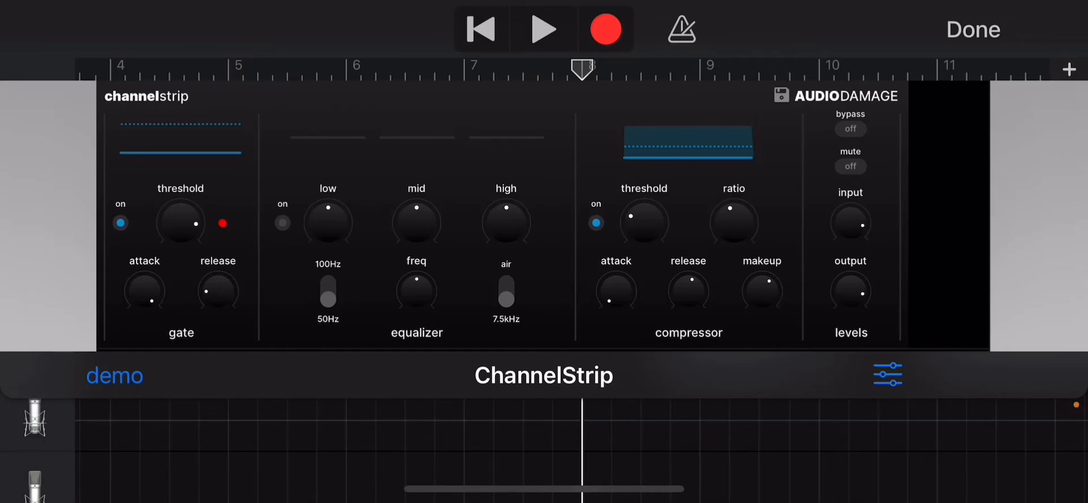
# Lower gate threshold and attack, play the vocal, and set gate release to 354.275 ms.
pyautogui.click(887, 375)
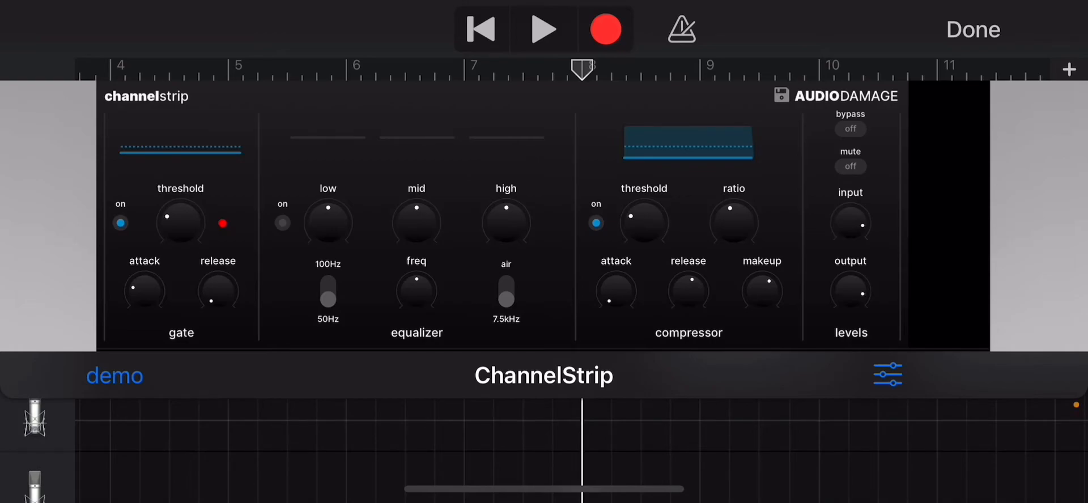
pyautogui.click(544, 29)
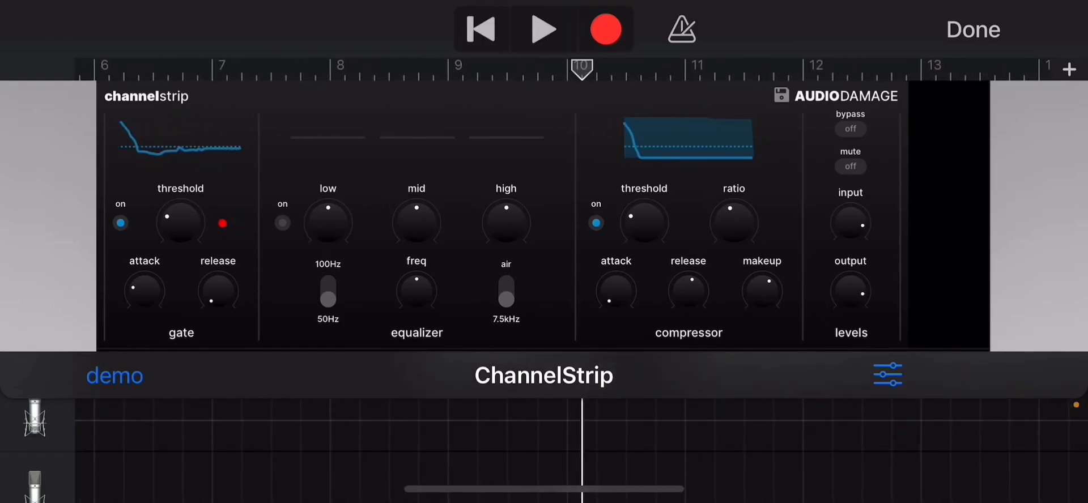
pyautogui.moveTo(217, 291); pyautogui.dragTo(222, 277)
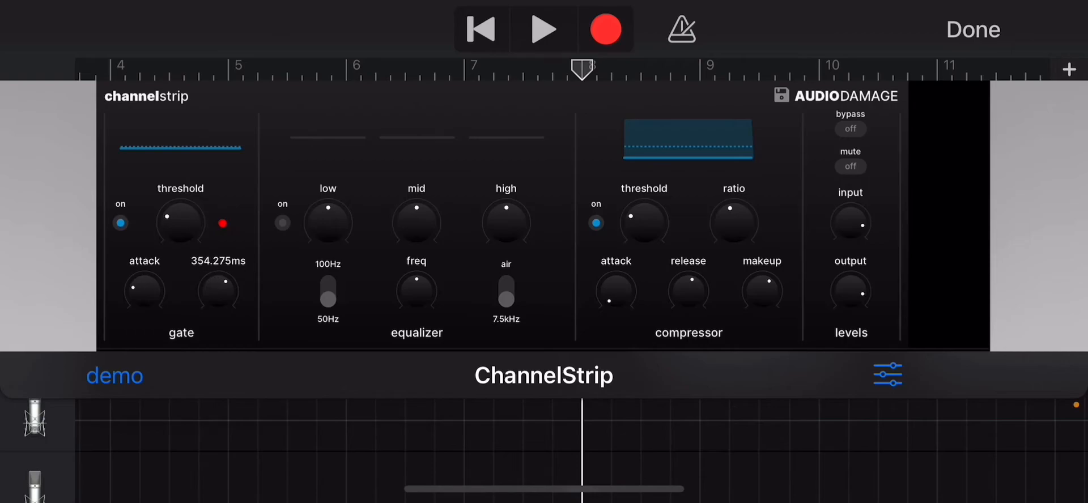
pyautogui.click(541, 28)
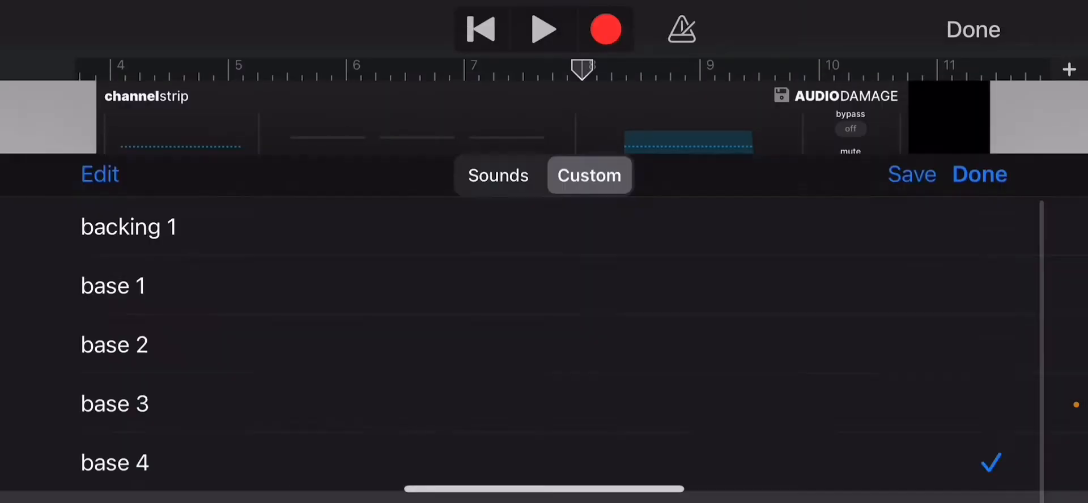
# Leave the preset browser for the ChannelStrip panel and start the lead vocal playing.
pyautogui.click(979, 174)
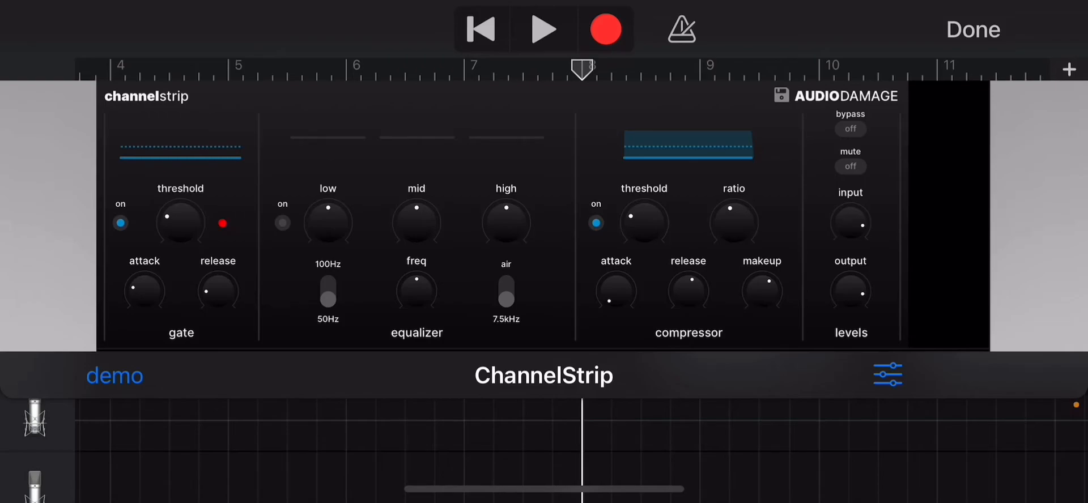
pyautogui.moveTo(143, 290); pyautogui.dragTo(143, 271)
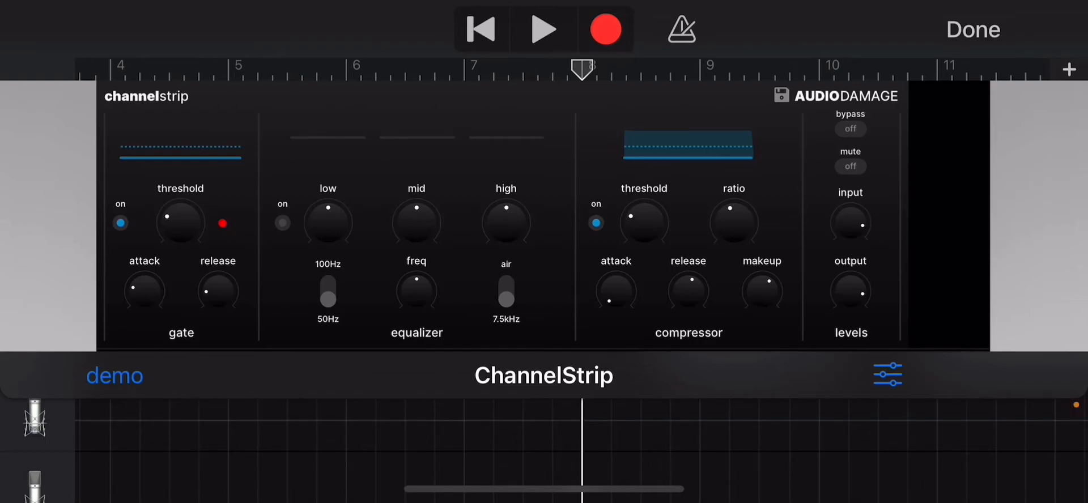
pyautogui.click(544, 28)
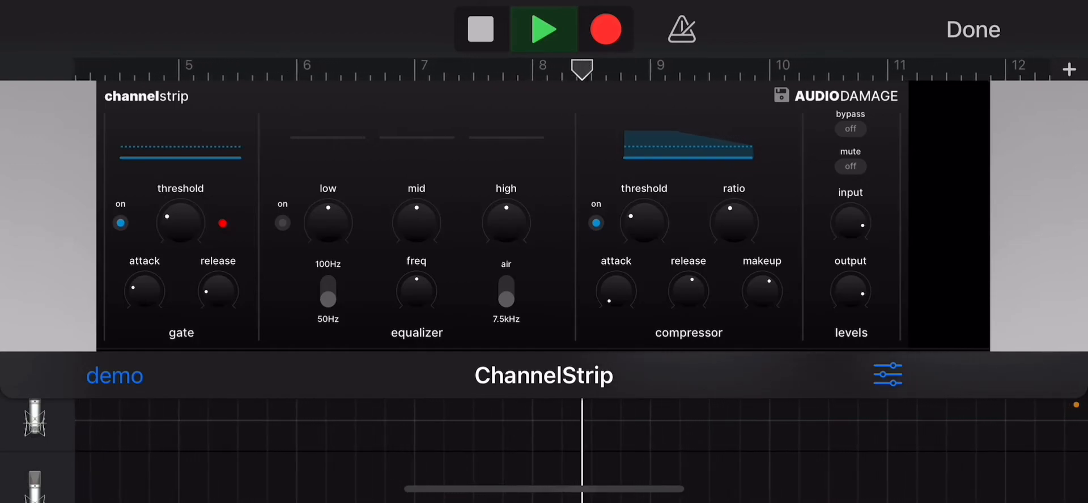
# Stop the lead vocal playback after a brief listen through the gate.
pyautogui.click(544, 30)
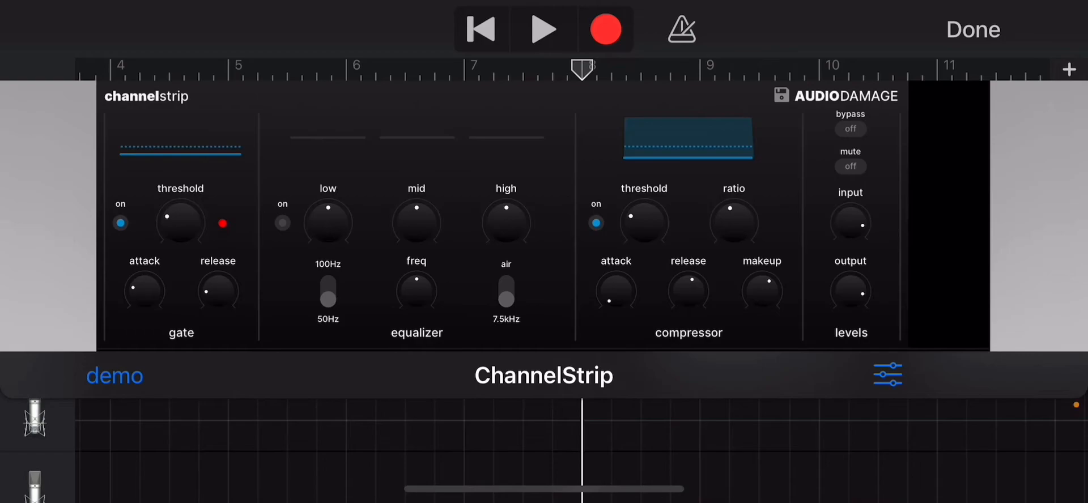
pyautogui.click(282, 224)
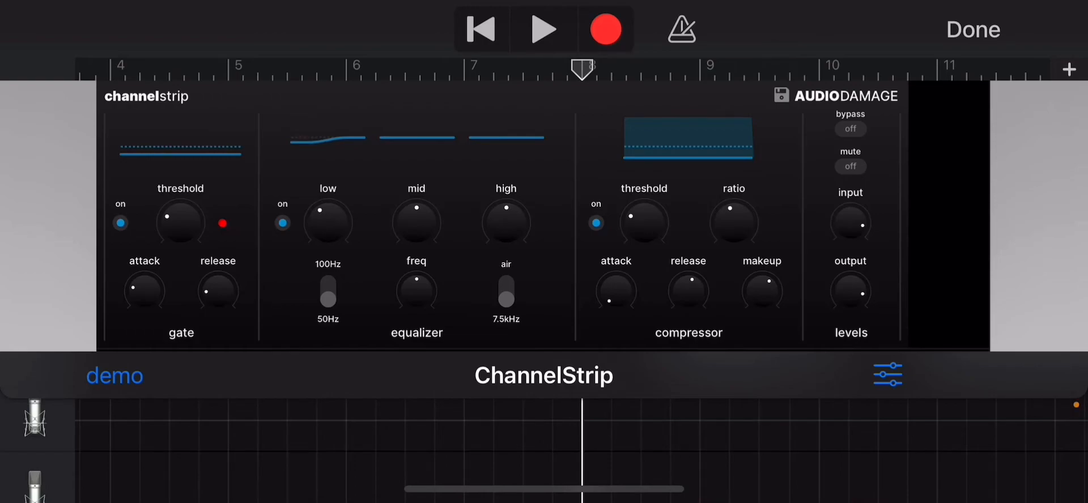
pyautogui.moveTo(416, 222); pyautogui.dragTo(409, 235)
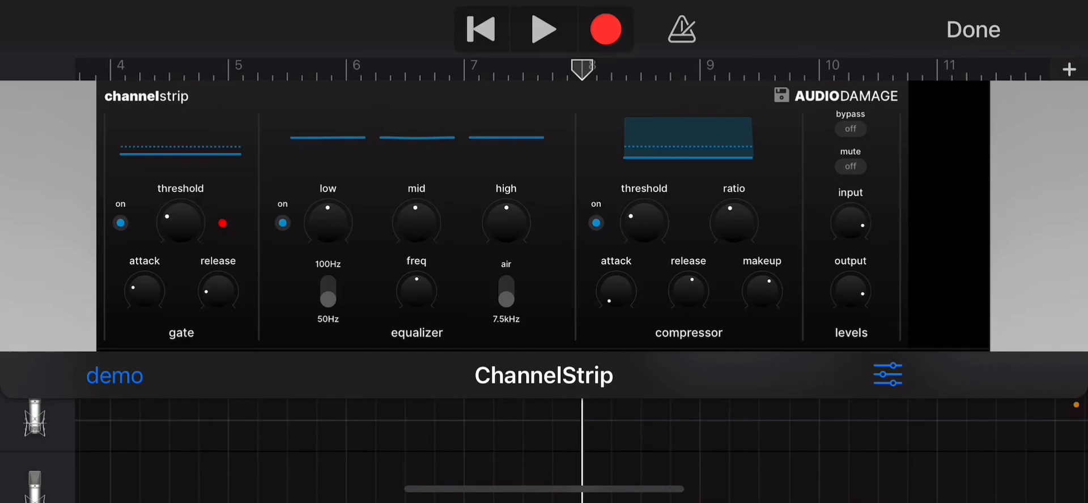
pyautogui.click(975, 29)
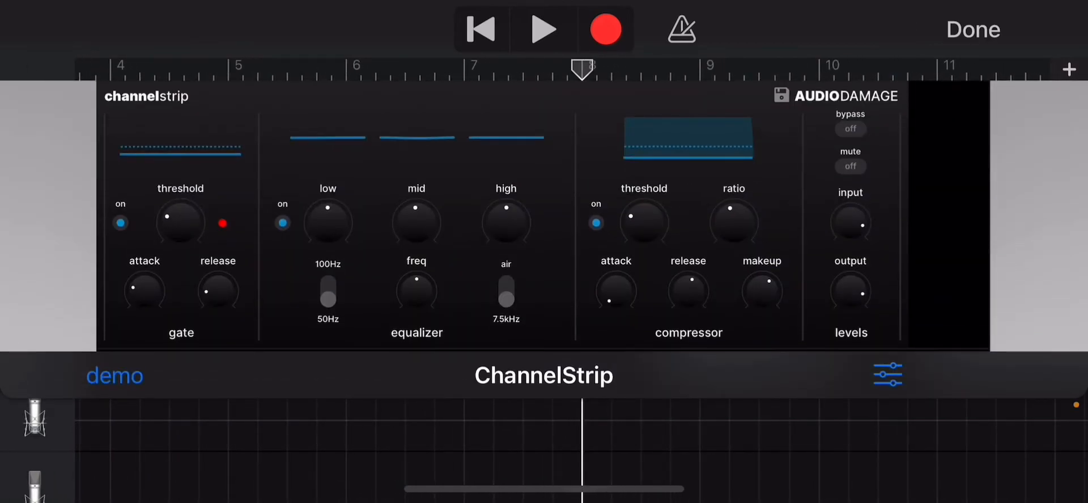
pyautogui.click(282, 223)
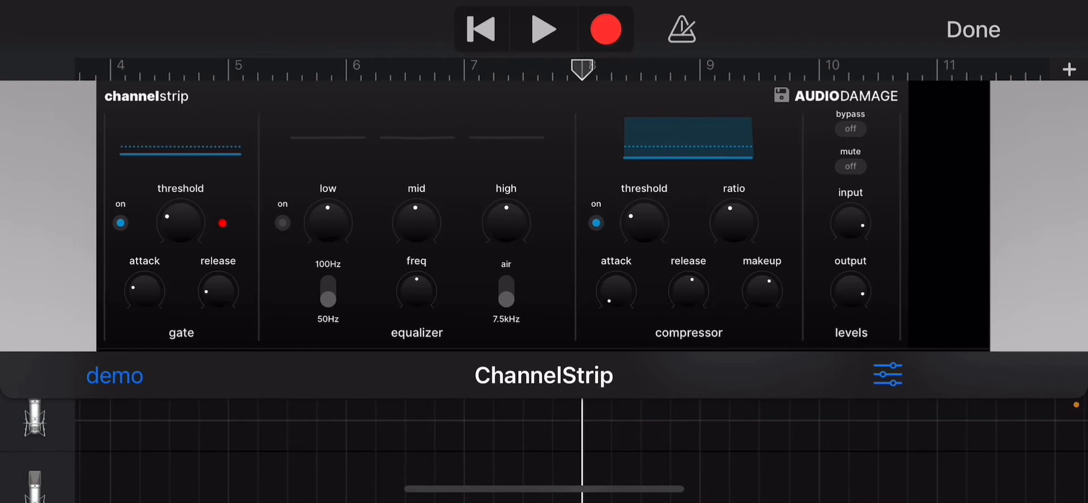
# Drag the compressor Threshold from -41 dB up to about -30 dB, then fine-tune it.
pyautogui.moveTo(643, 222); pyautogui.dragTo(644, 208)
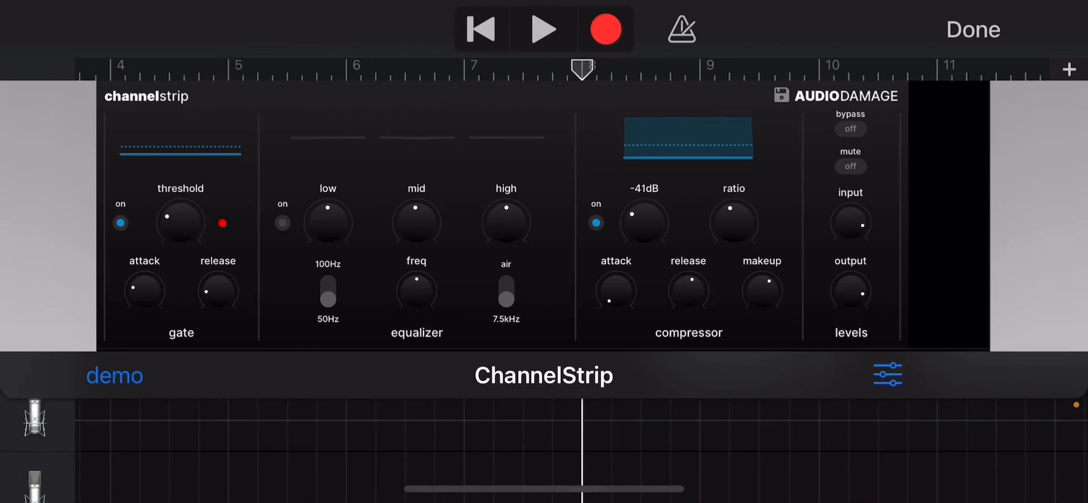
pyautogui.moveTo(644, 223); pyautogui.dragTo(644, 201)
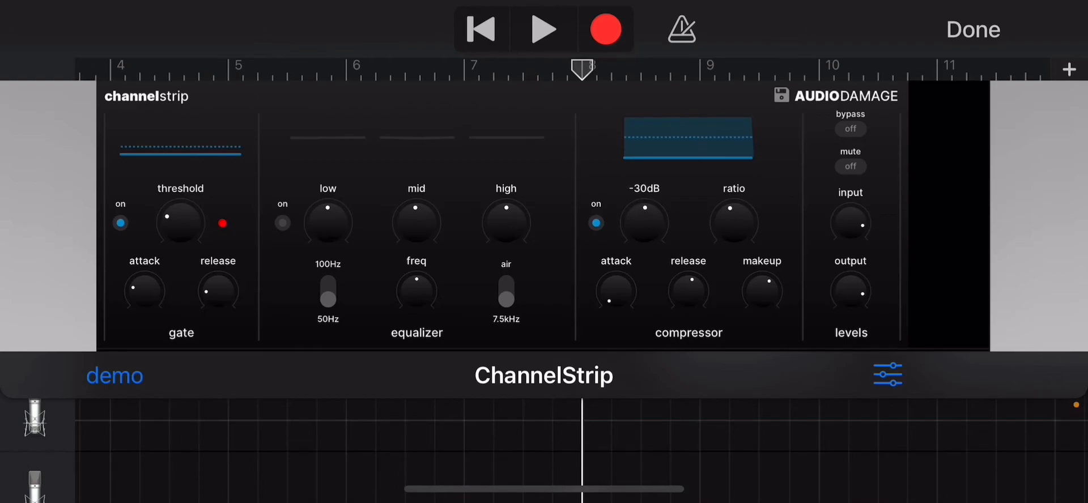
pyautogui.moveTo(644, 223); pyautogui.dragTo(644, 233)
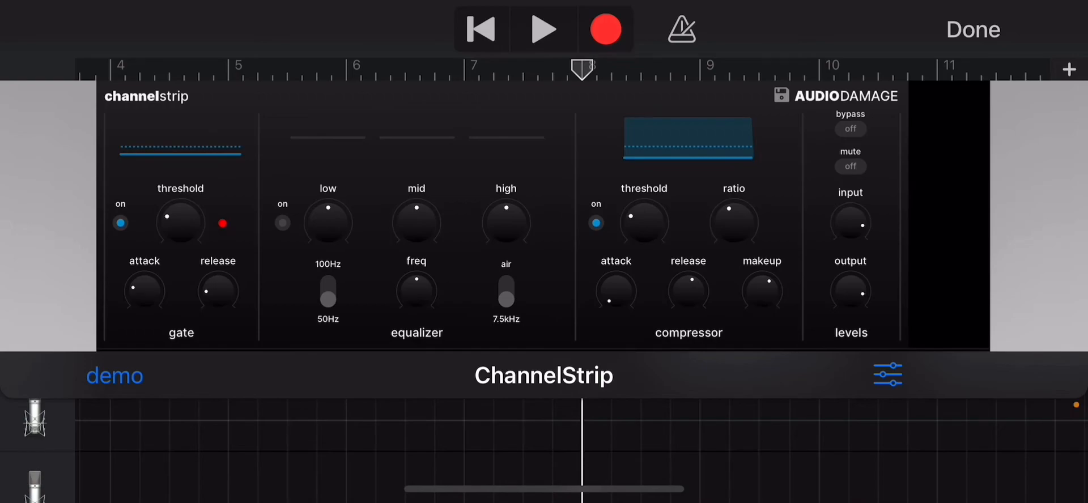
# Switch the compressor off to hear the uncompressed vocal, then reopen ChannelStrip.
pyautogui.click(595, 223)
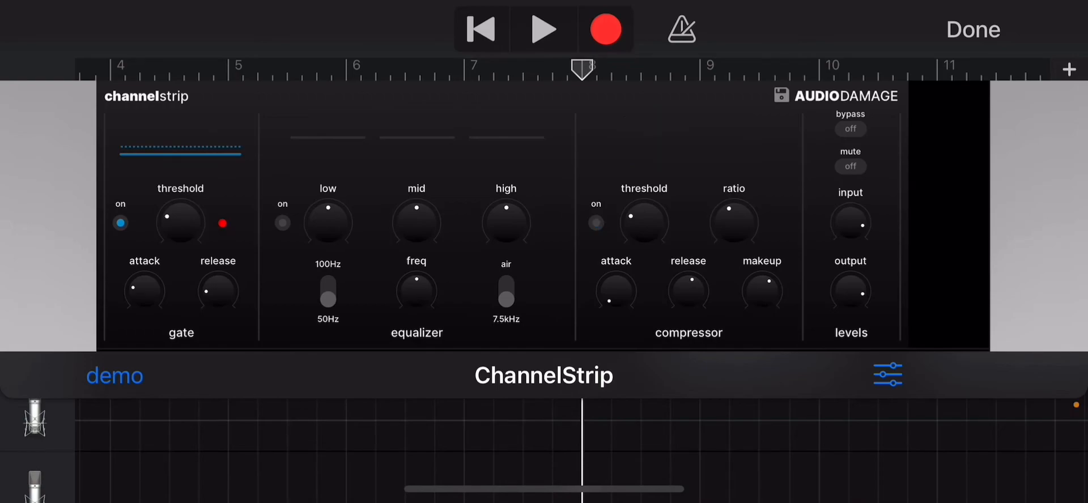
pyautogui.click(544, 29)
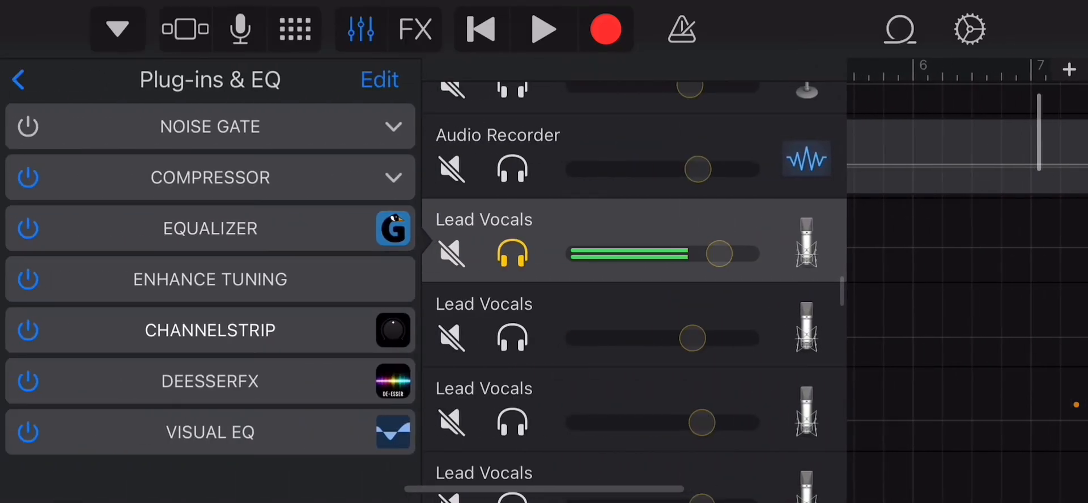
pyautogui.moveTo(719, 255); pyautogui.dragTo(718, 255)
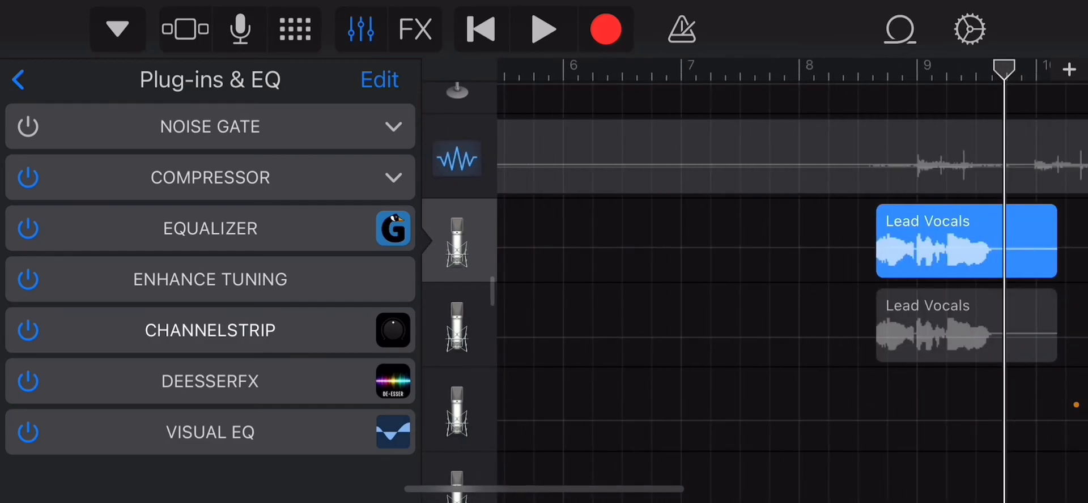
pyautogui.click(210, 330)
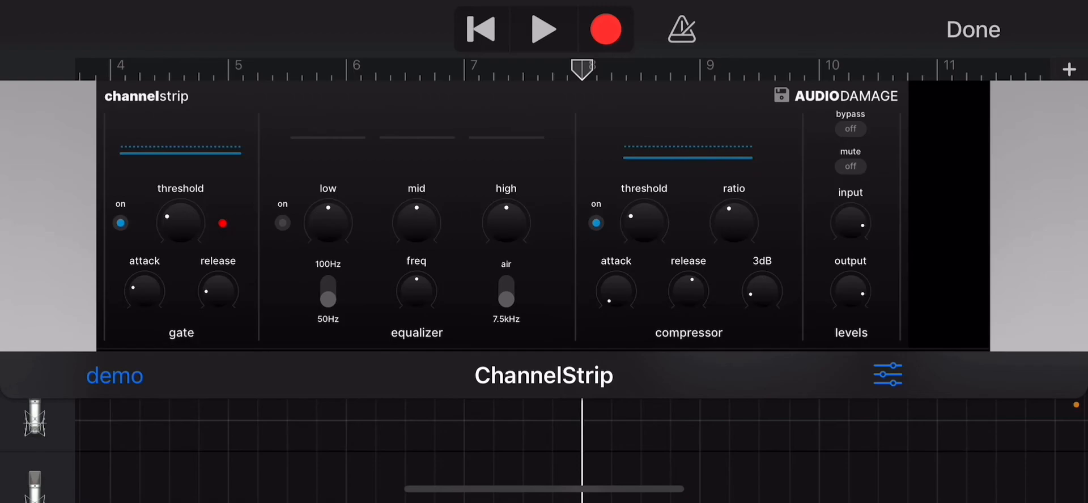
# Play the lead vocal through the compressed ChannelStrip, then return to its plug-ins list.
pyautogui.click(543, 28)
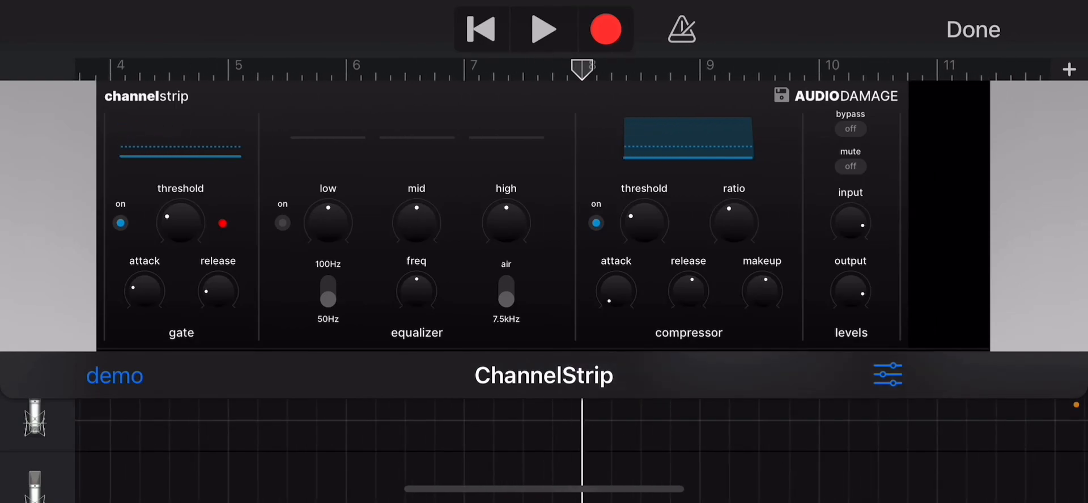
pyautogui.click(542, 29)
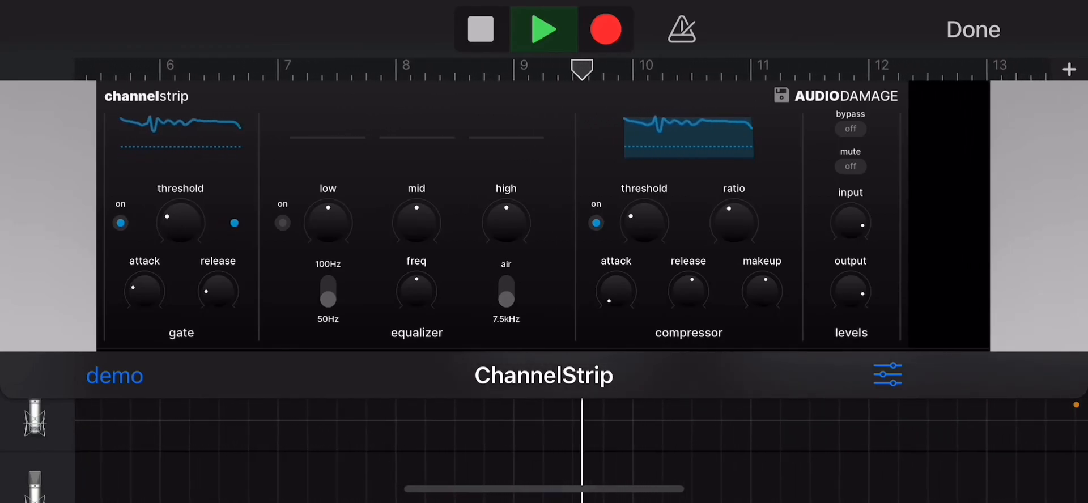
pyautogui.click(481, 28)
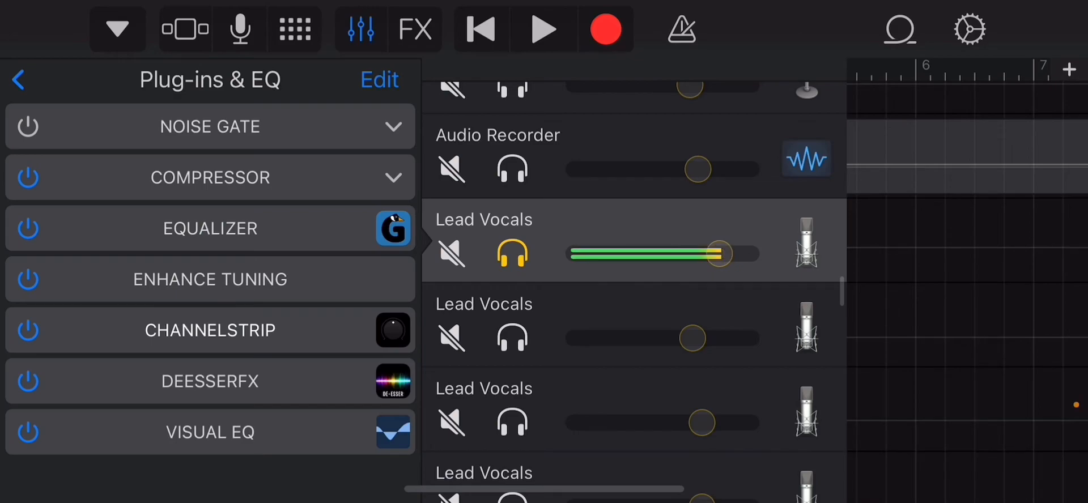
# Hide and reopen the Lead Vocals plug-in list, then expand the ChannelStrip panel.
pyautogui.click(210, 330)
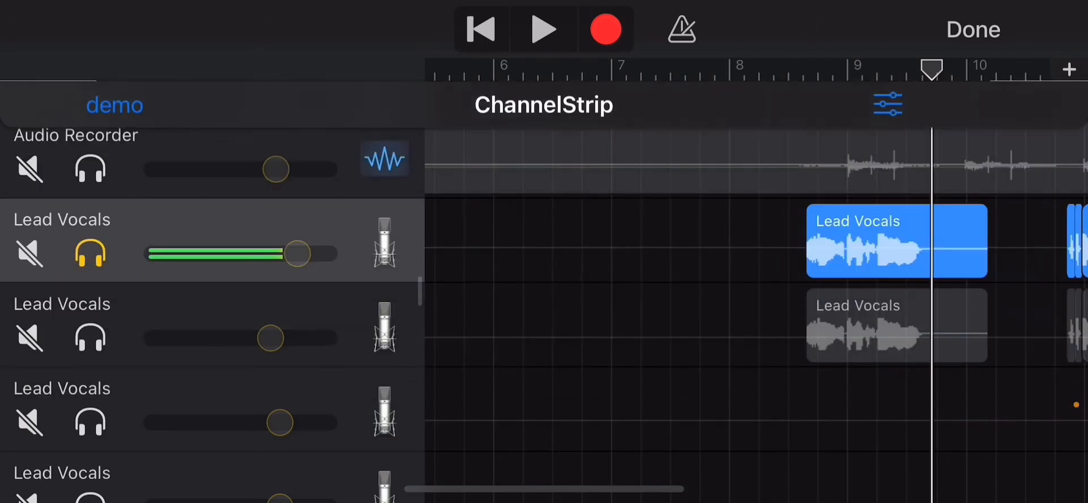
pyautogui.click(885, 103)
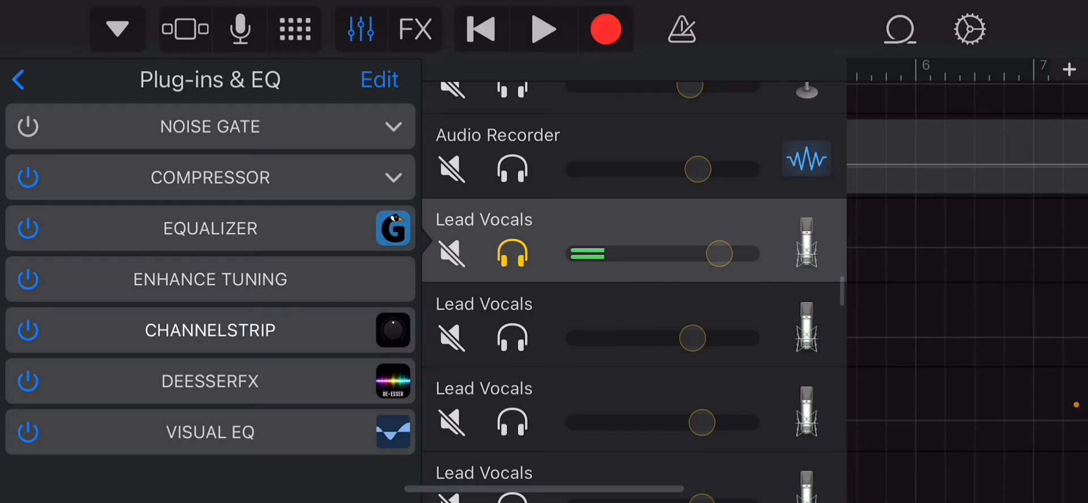
pyautogui.click(210, 330)
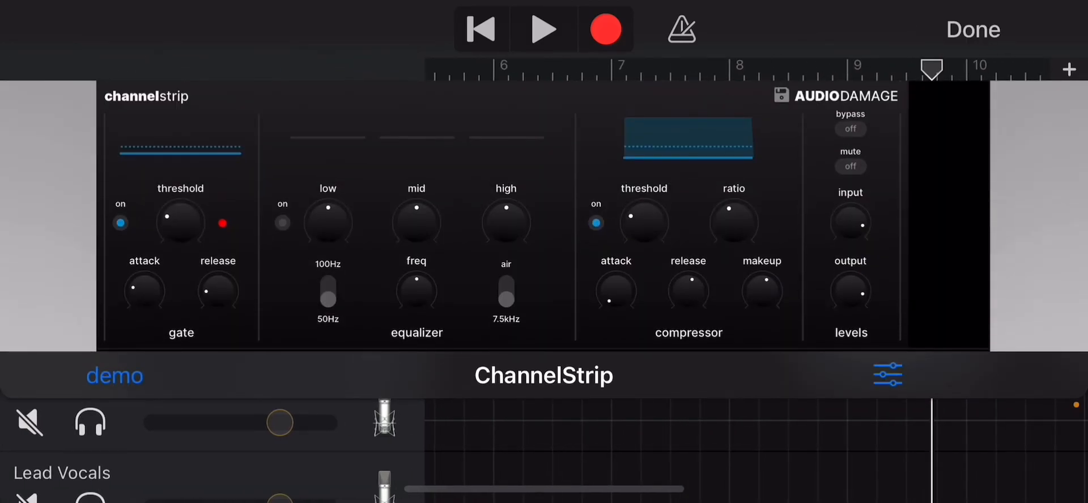